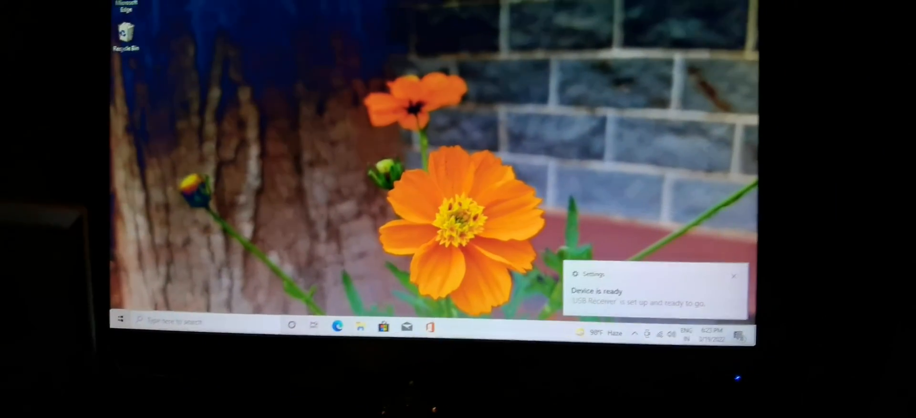
Step: Launch File Explorer from the taskbar at Quick access
left_click(363, 326)
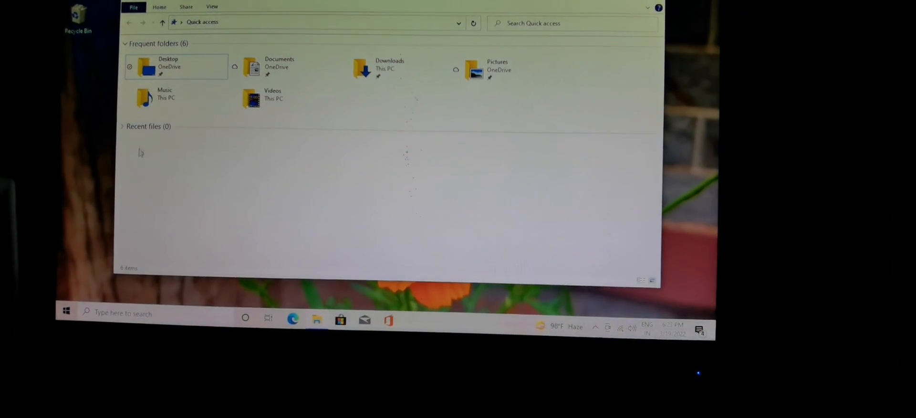
Step: Collapse Frequent folders and close File Explorer through the File menu
left_click(125, 43)
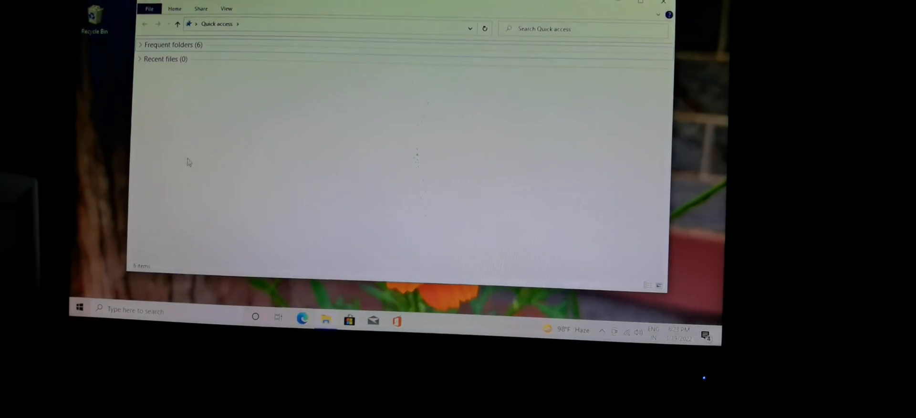
left_click(150, 8)
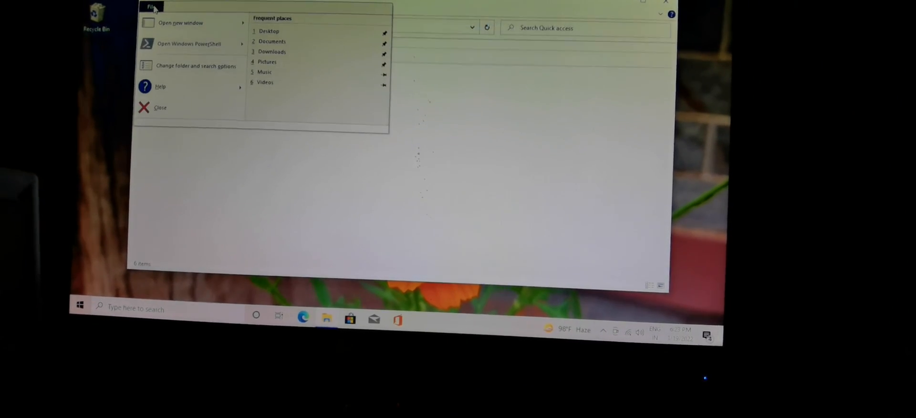
left_click(159, 107)
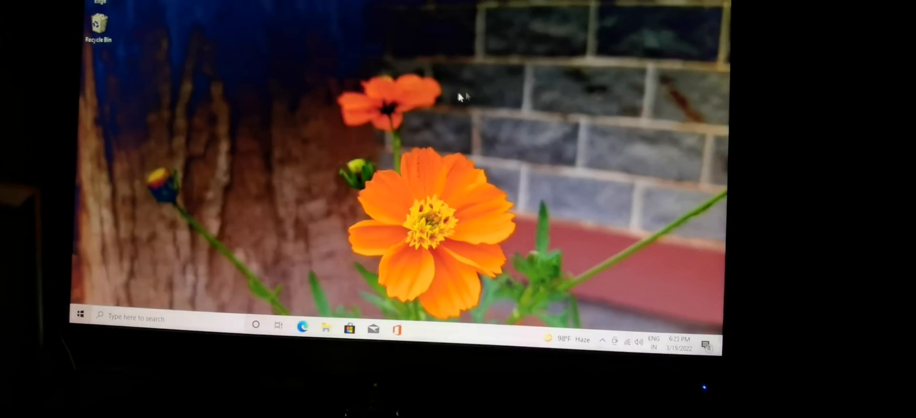
right_click(461, 97)
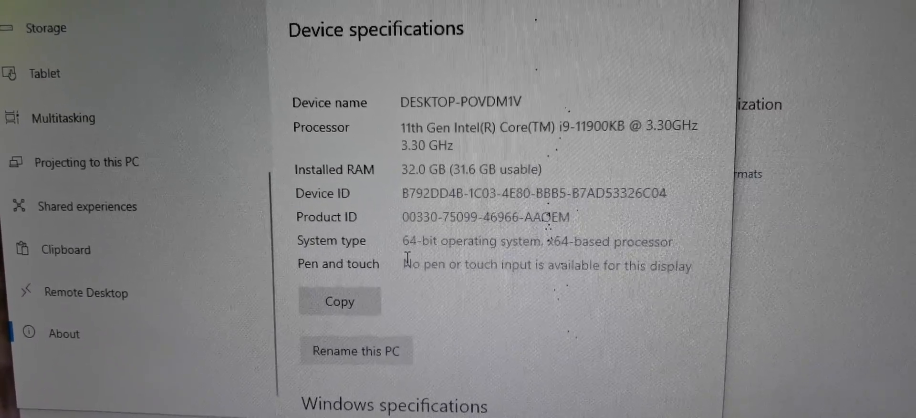
Step: Scroll the About page past the i9-11900KB processor and 32.0 GB RAM specs
scroll("down", 3)
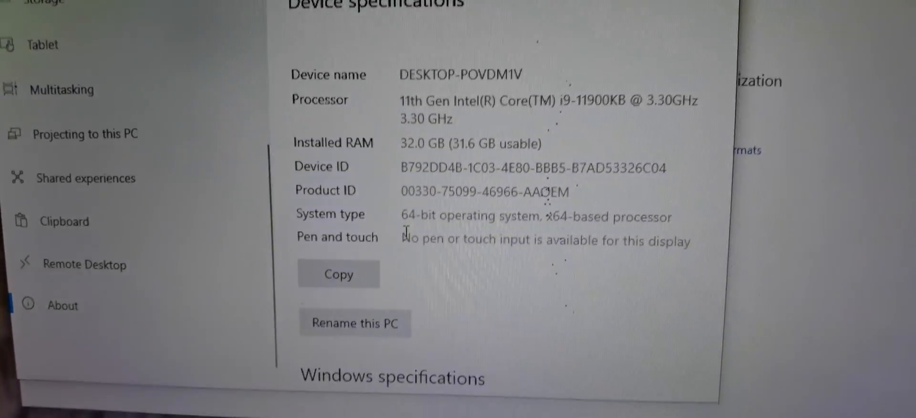
scroll("down", 3)
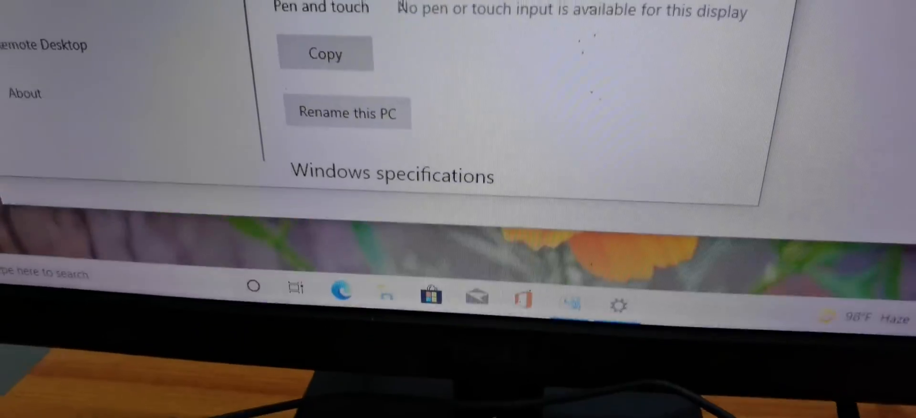